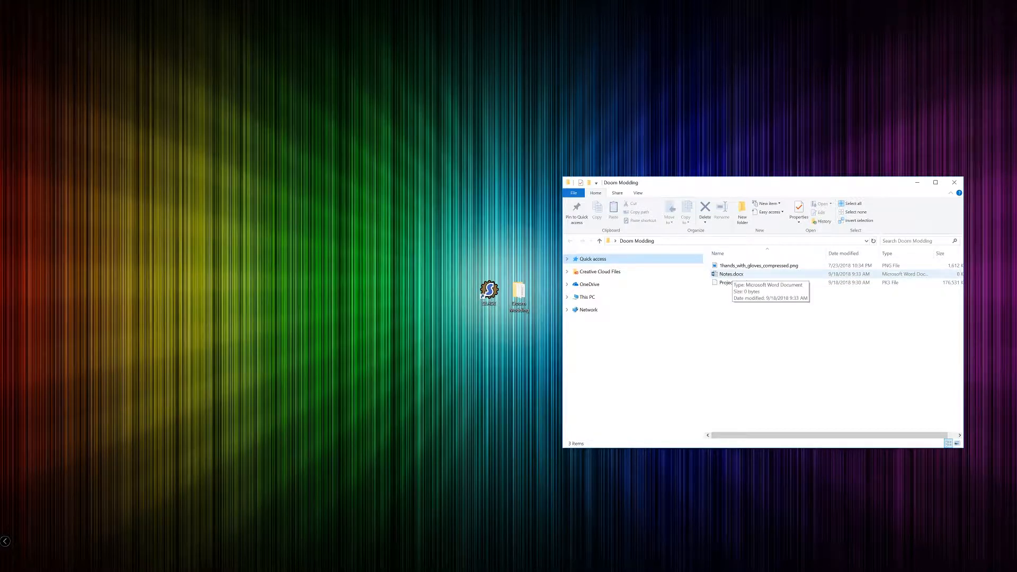
Open Notes.docx from the Doom Modding folder in Word and list the basic fist attacks.
double_click(731, 273)
text(Basic attacks: Punch, Uppercut, Hook, Backhand, Hammerfist)
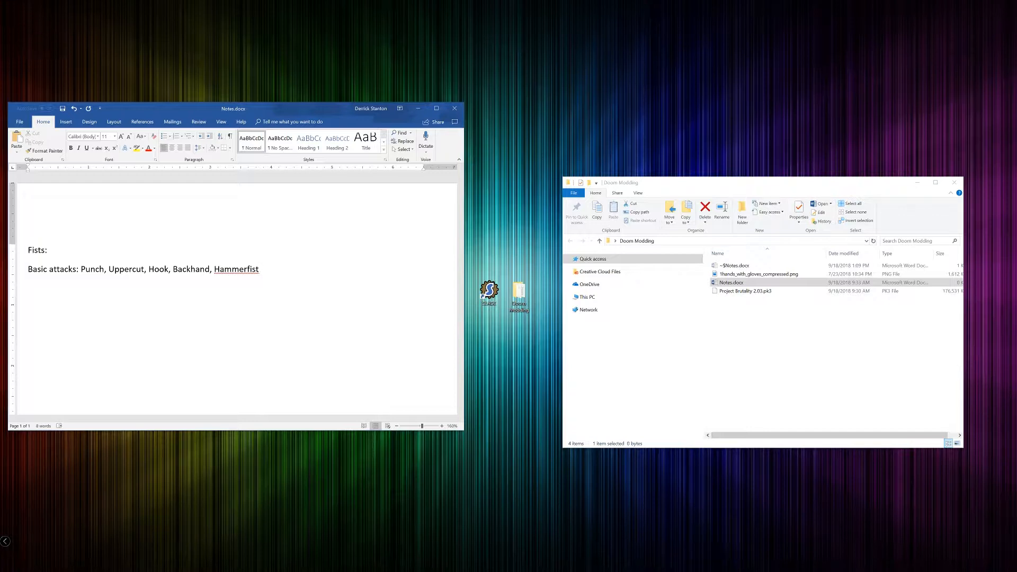
Add the Blood colors, Arm types and Things to animate lines, then save and close Notes.docx.
text(Blood colors: None, Red, Blue, Green)
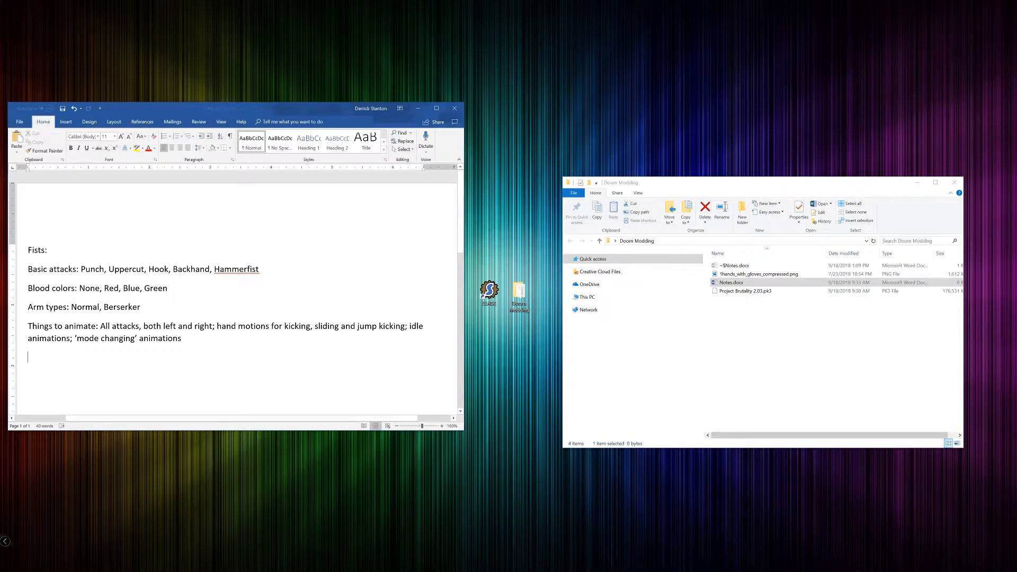
click(454, 108)
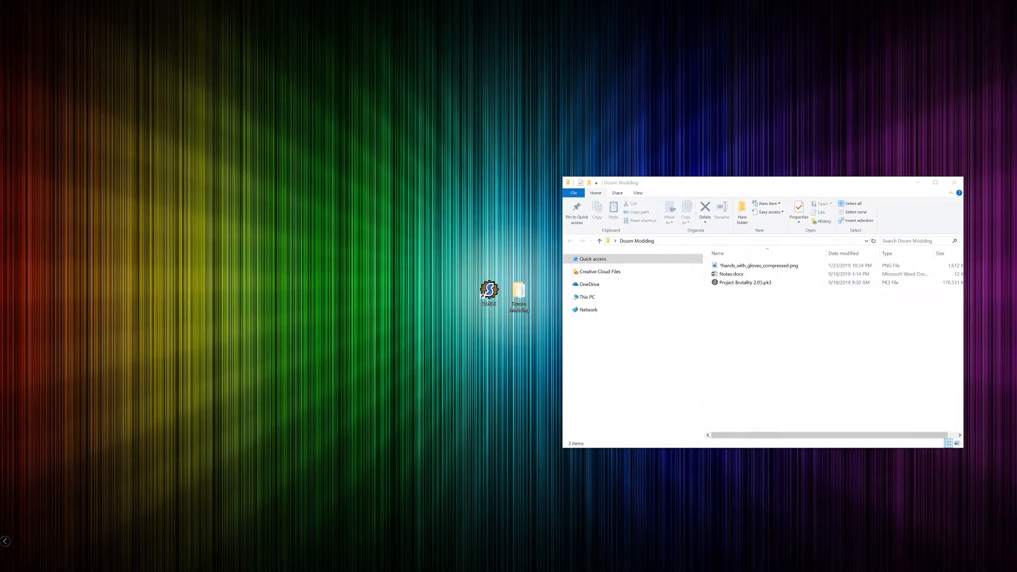
Open Project Brutality 2.03.pk3 from the Doom Modding folder with SLADE 3.
click(743, 282)
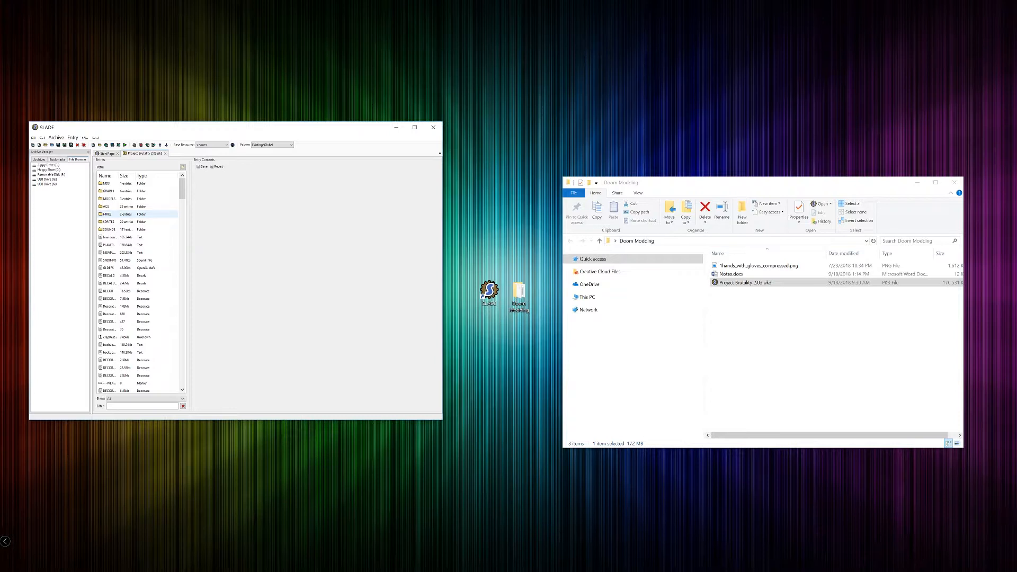
Browse SPRITES, WEAPONS, MELEE and the fist folder, and preview the PUNSD0 gloved fist sprite.
click(107, 221)
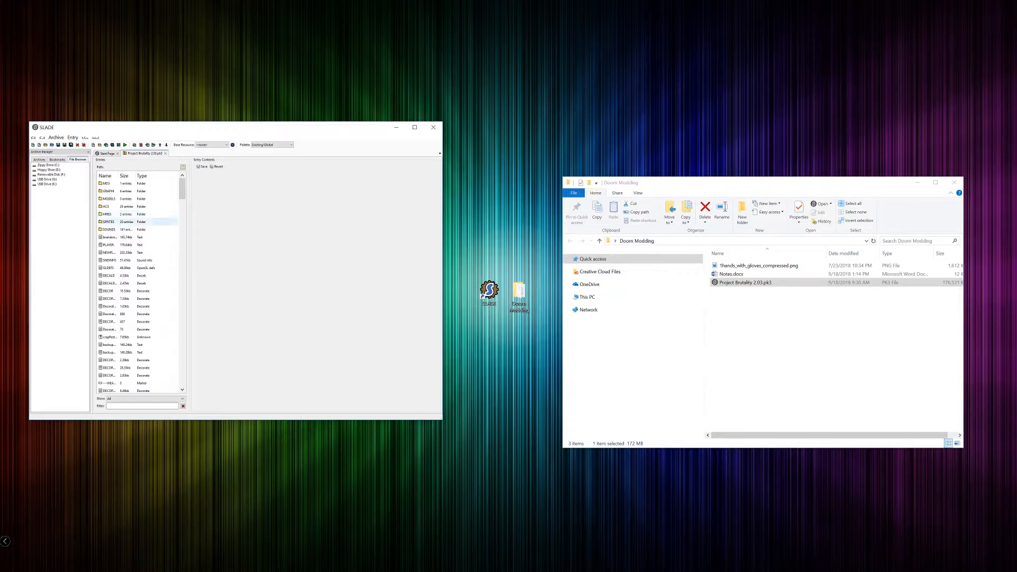
double_click(109, 222)
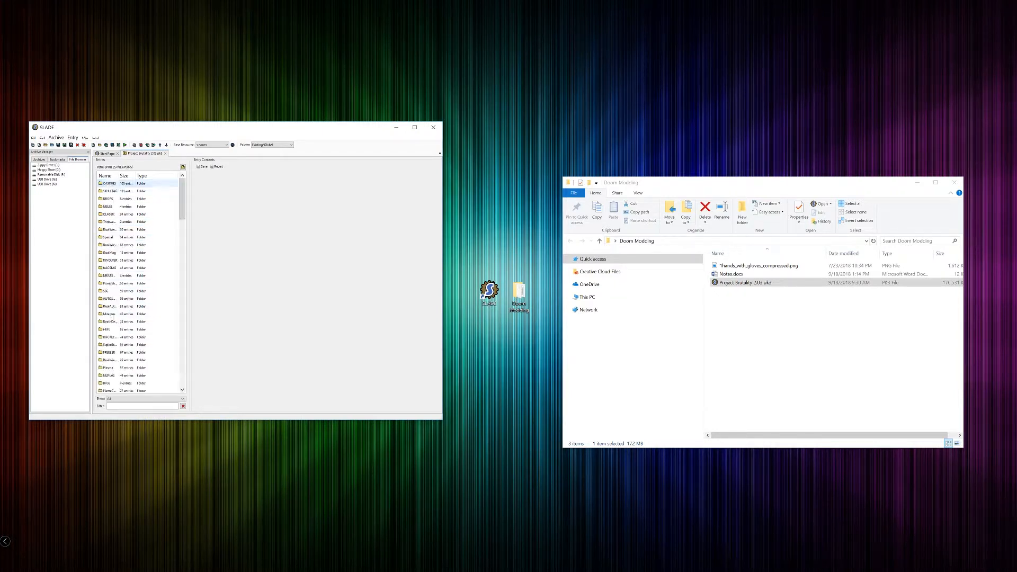
scroll(down, 3)
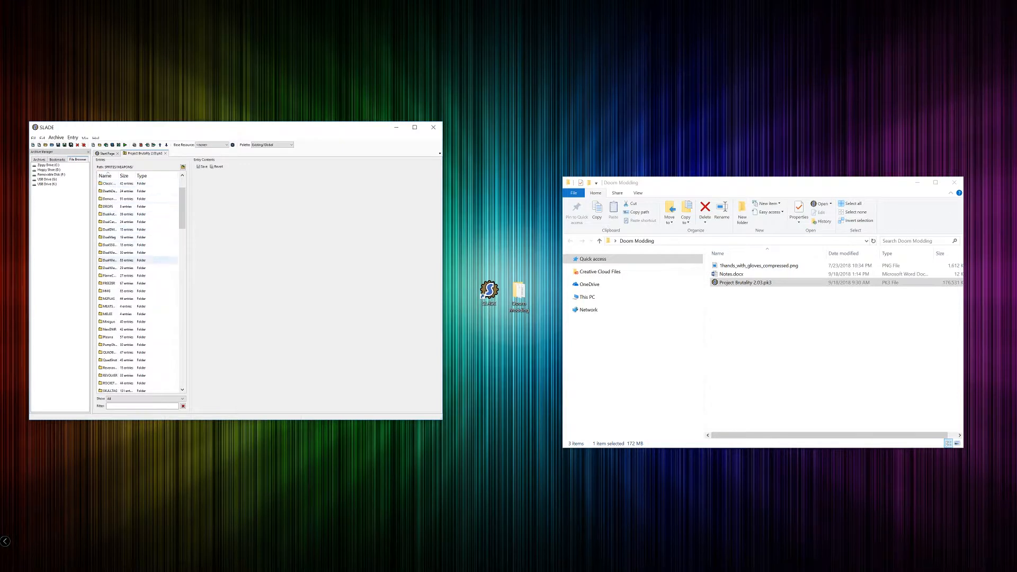
scroll(down, 3)
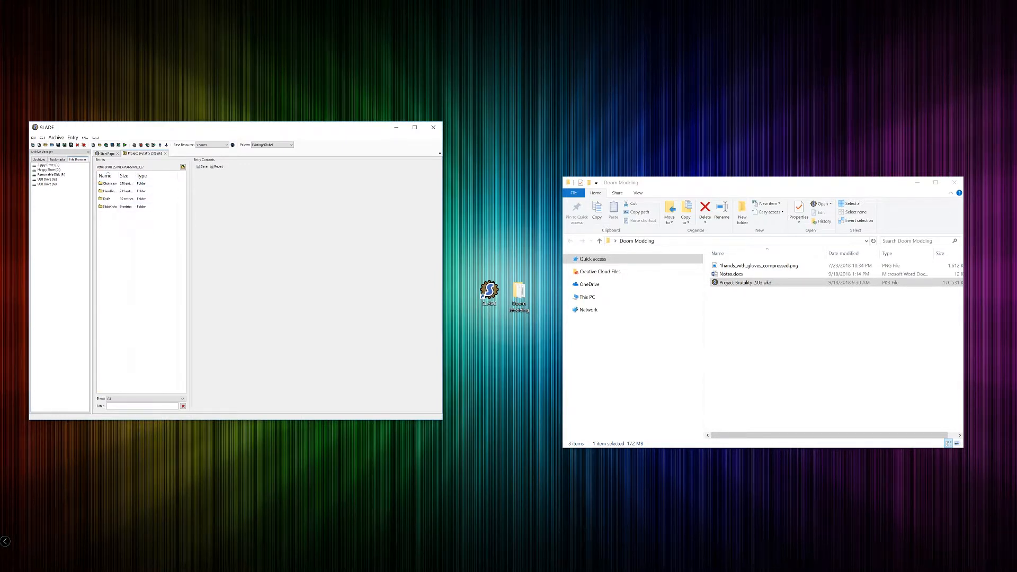
double_click(108, 191)
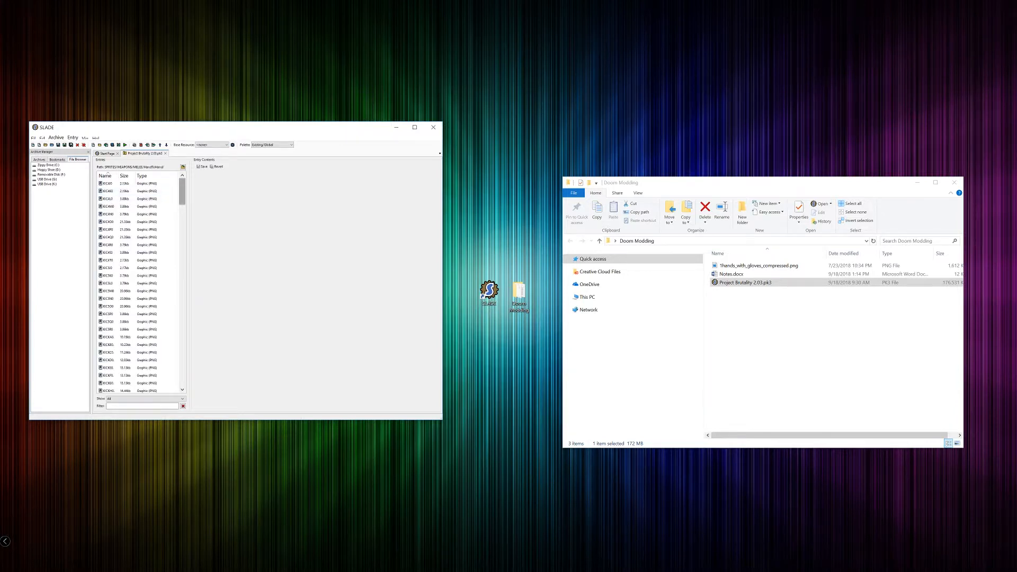
click(108, 283)
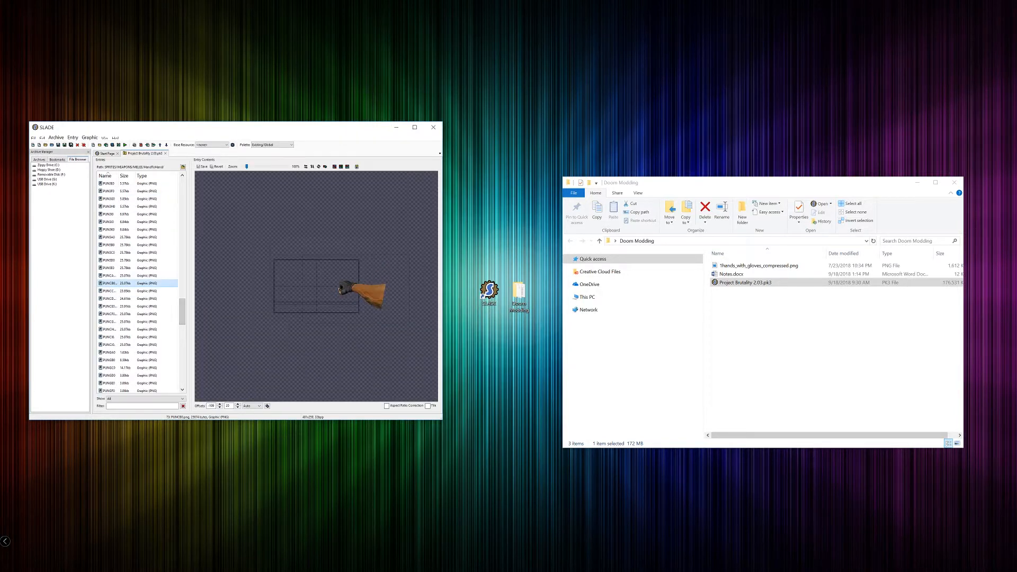
click(110, 260)
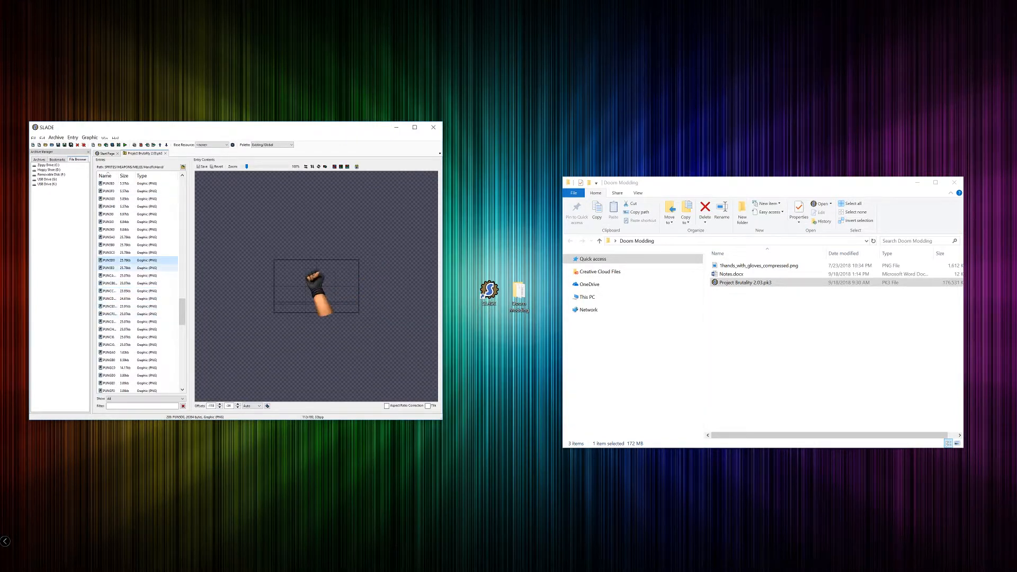
Export PUNSD0 as PUNSD0.png into Doom Modding, then open the exported image.
right_click(108, 260)
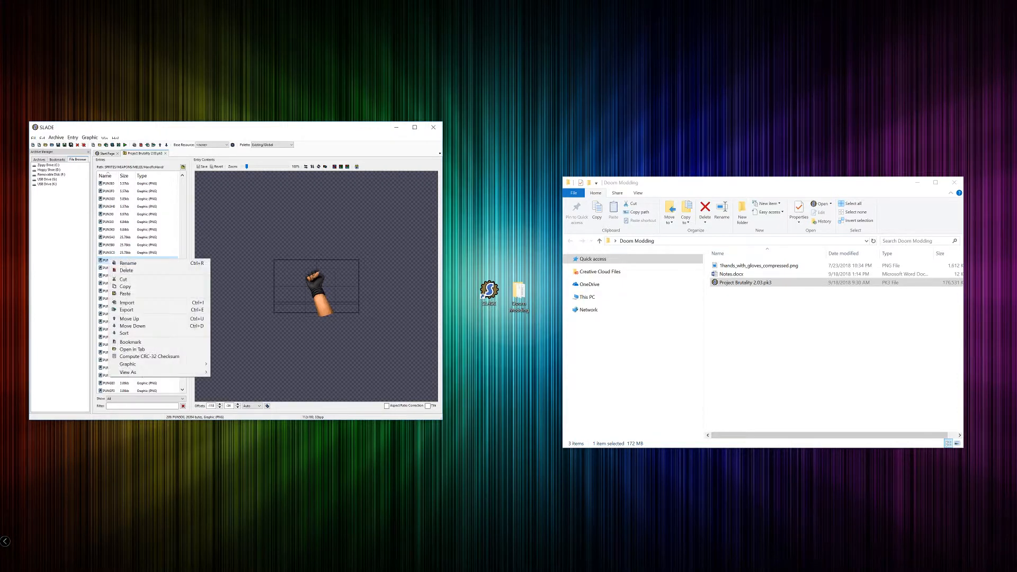
mouse_move(128, 310)
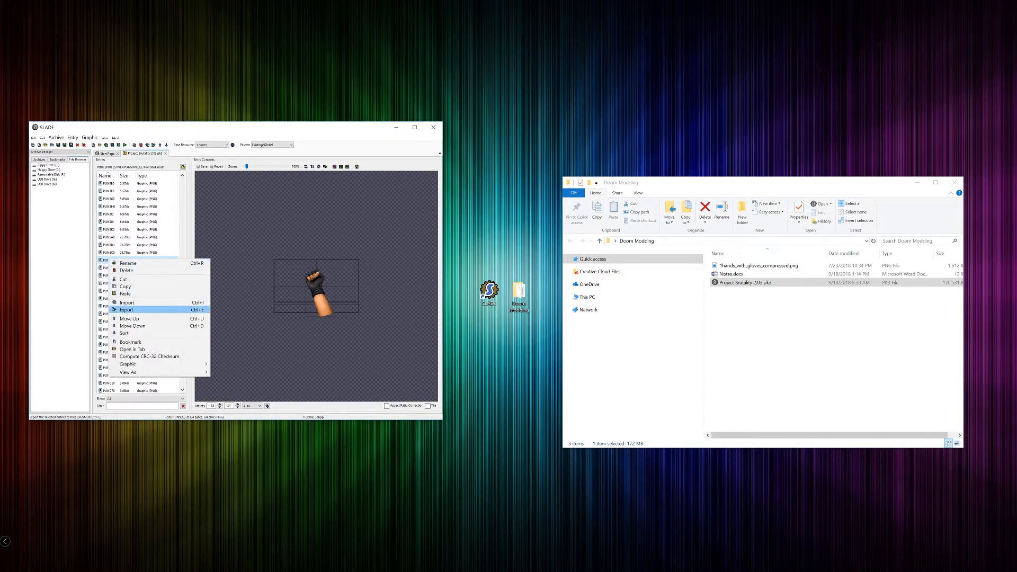
click(126, 309)
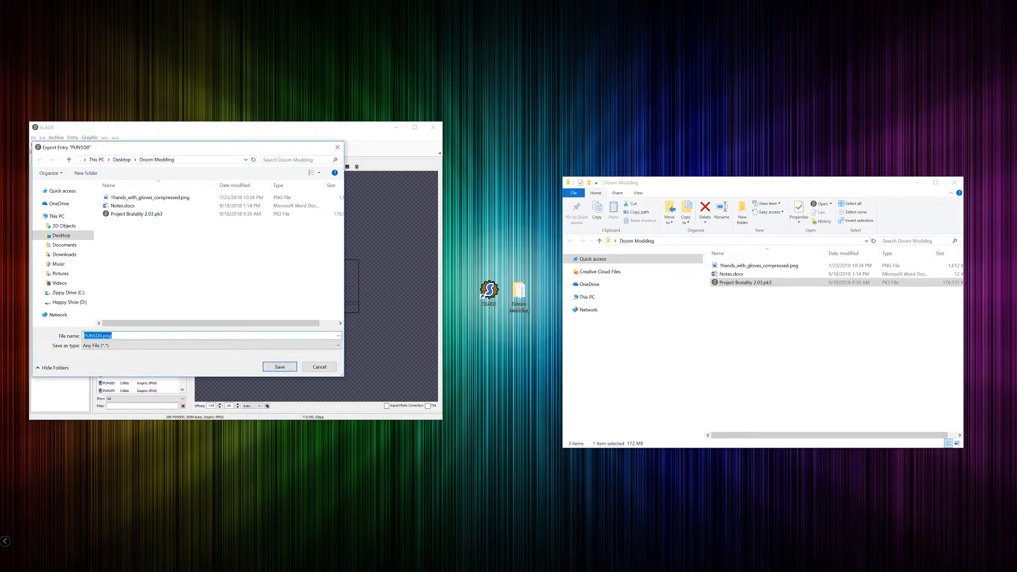
click(279, 367)
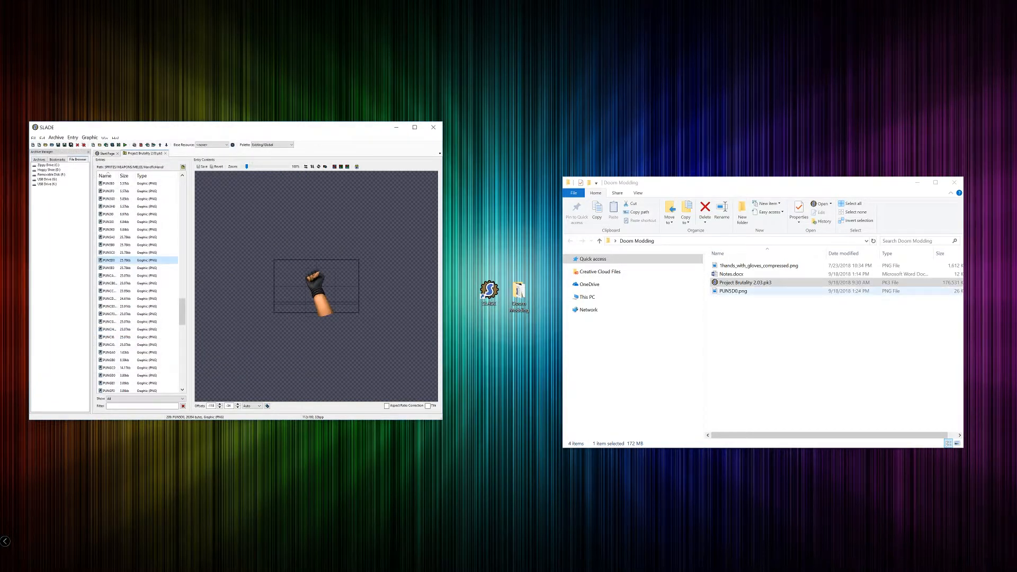
click(732, 291)
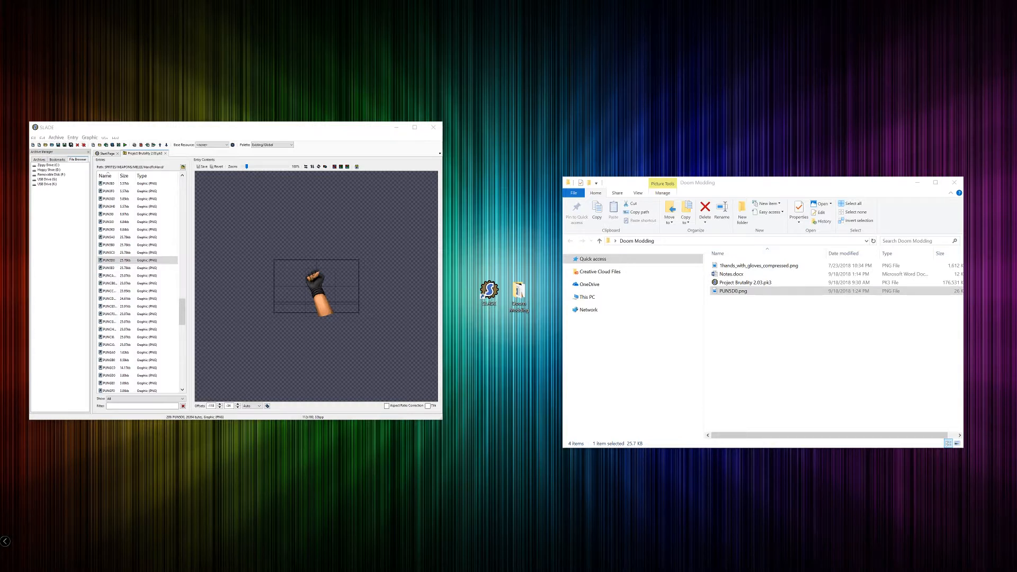
double_click(732, 291)
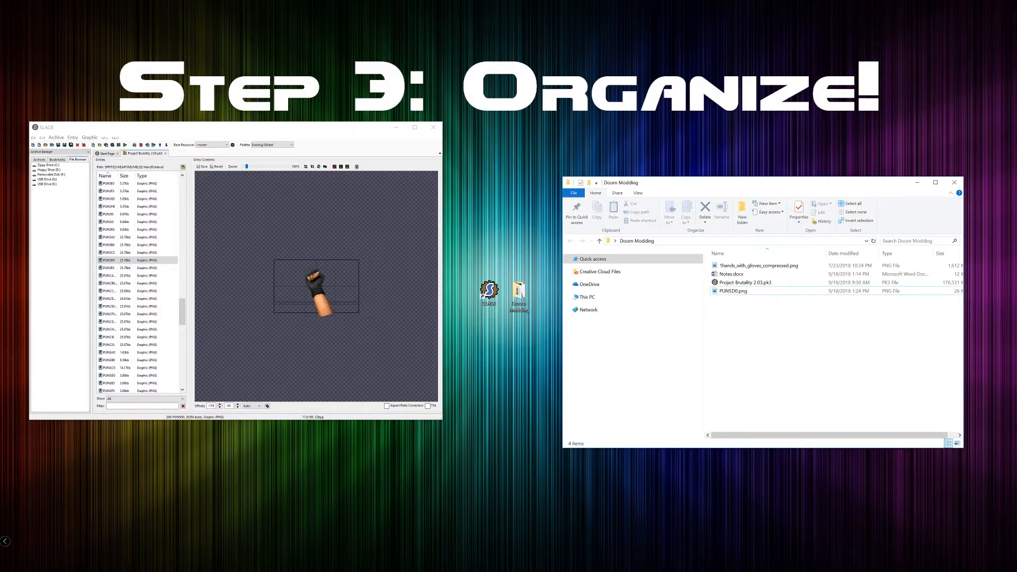
Create a Development folder with an Original Files subfolder and place PUNSD0.png inside.
right_click(830, 363)
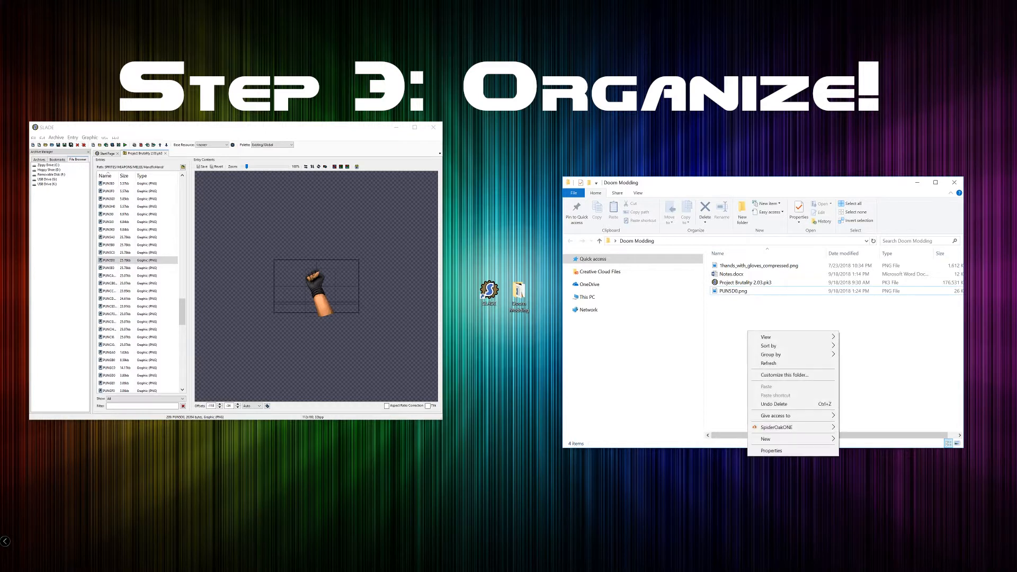
click(765, 438)
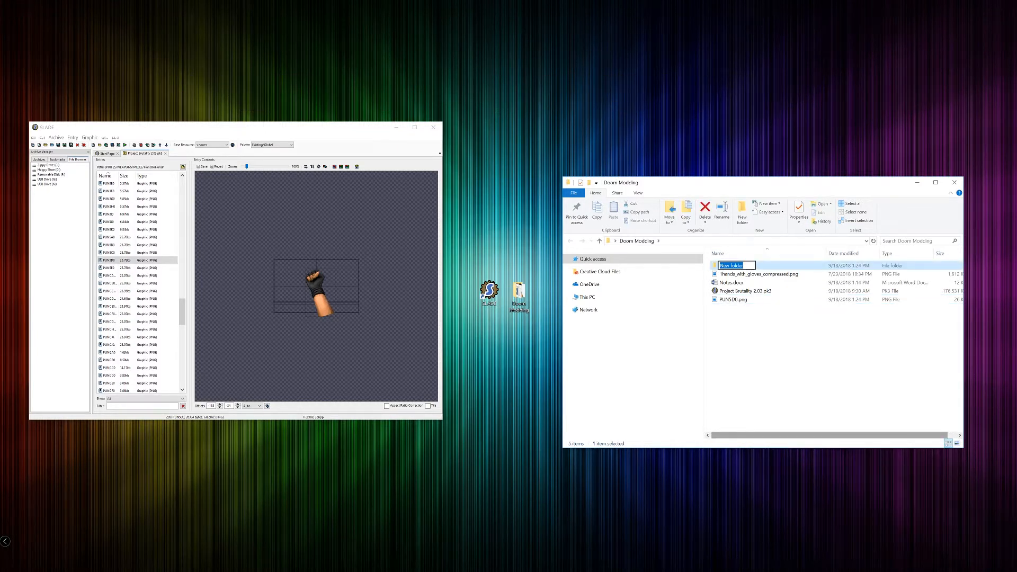
text(Development)
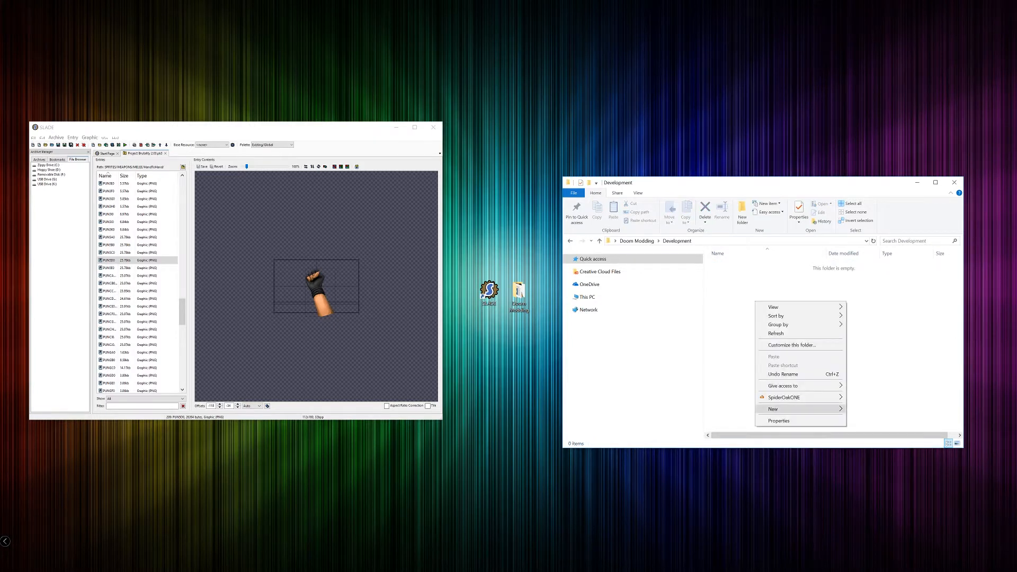
click(772, 409)
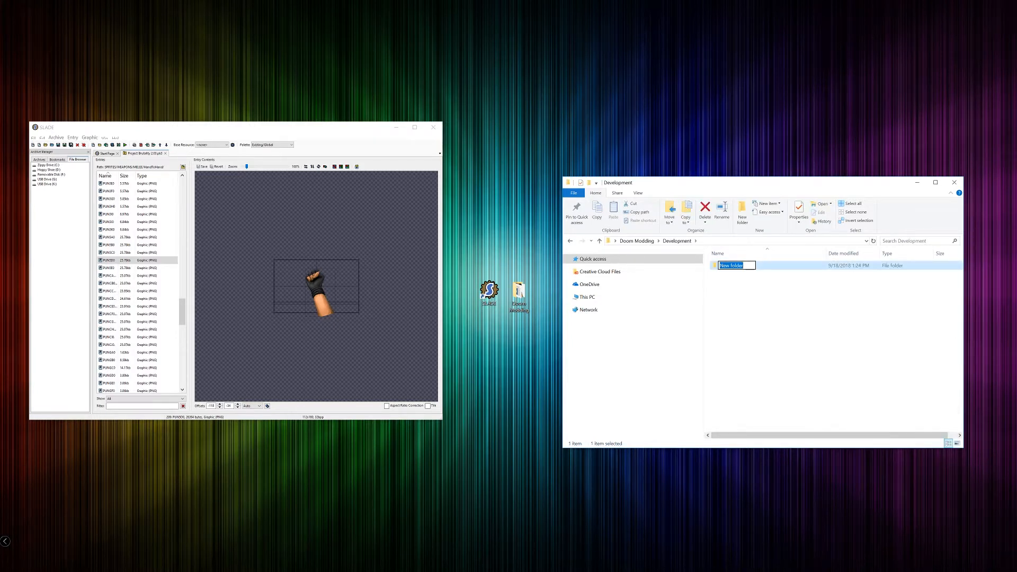
text(Original Files)
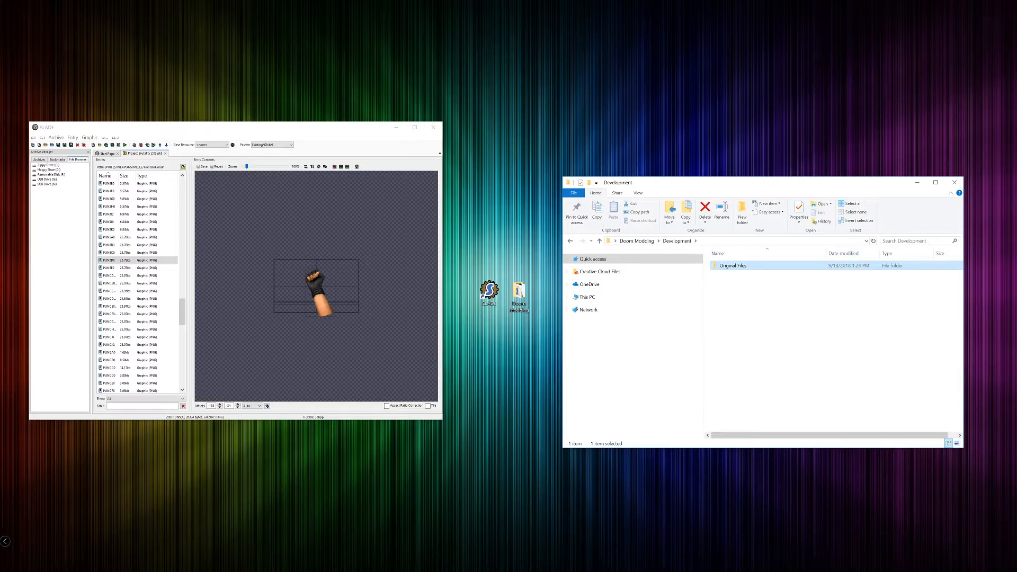
double_click(734, 265)
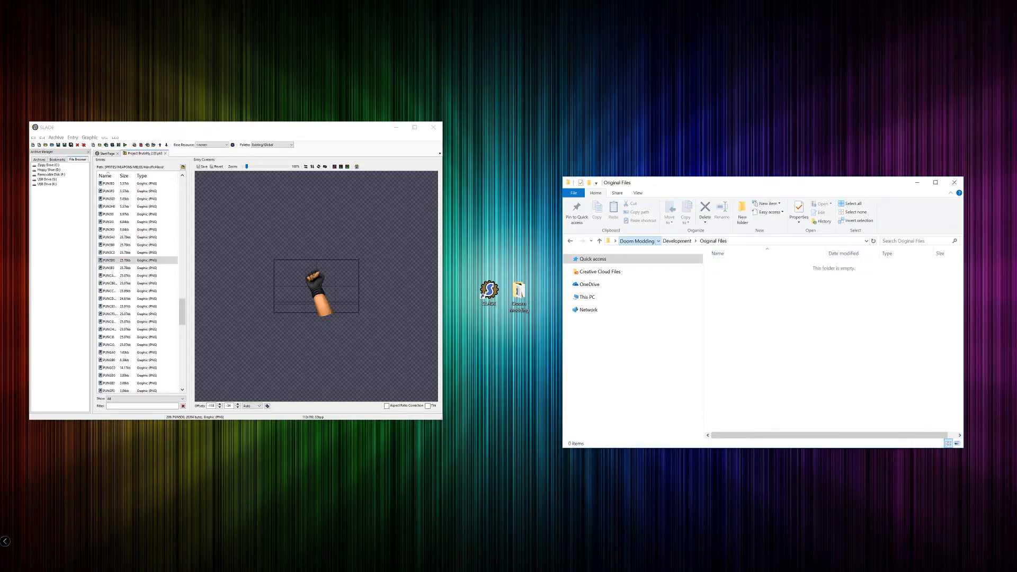
click(633, 241)
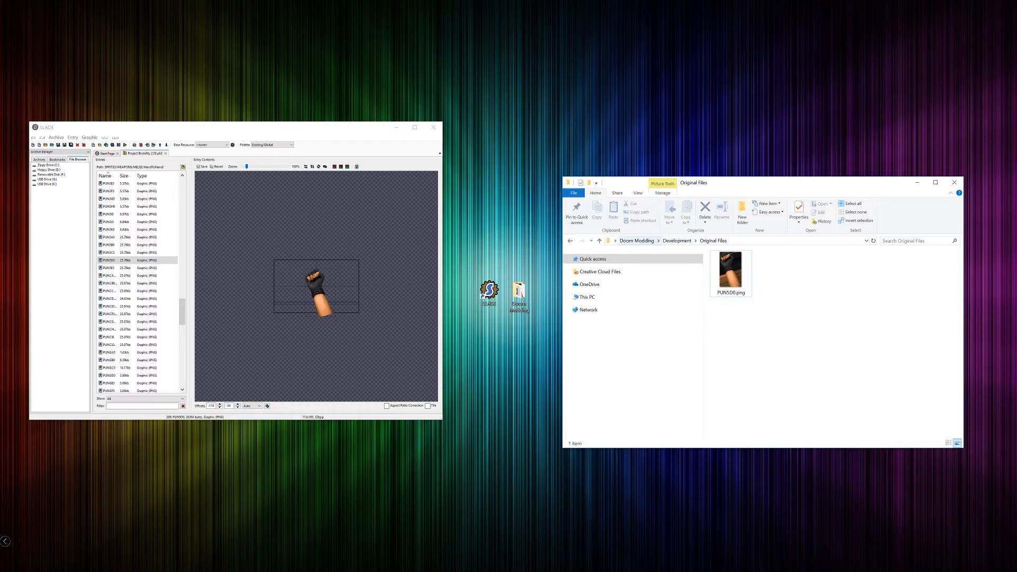
Return to Doom Modding and open 1hands_with_gloves_compressed.png in Photos.
click(636, 240)
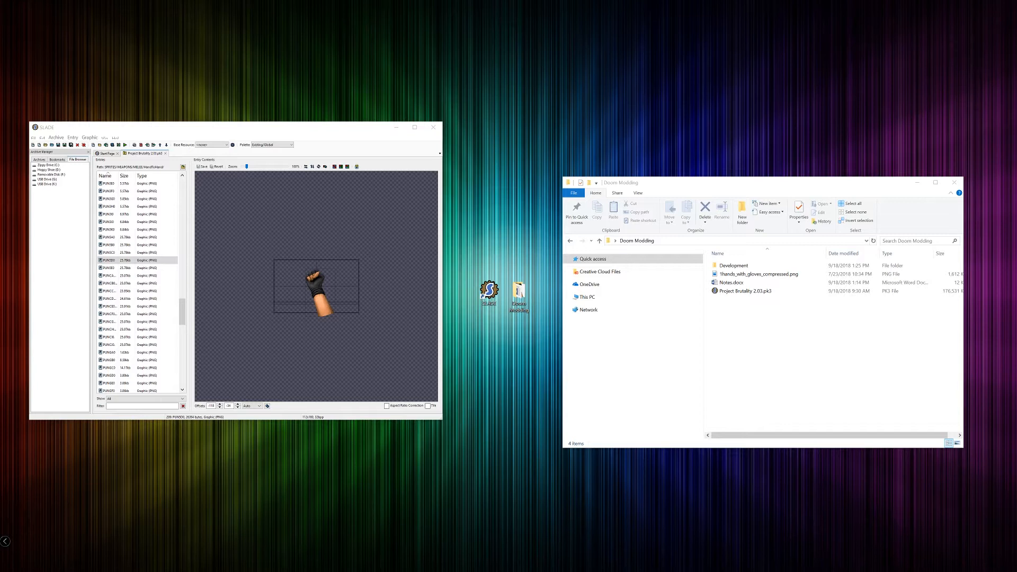
click(757, 274)
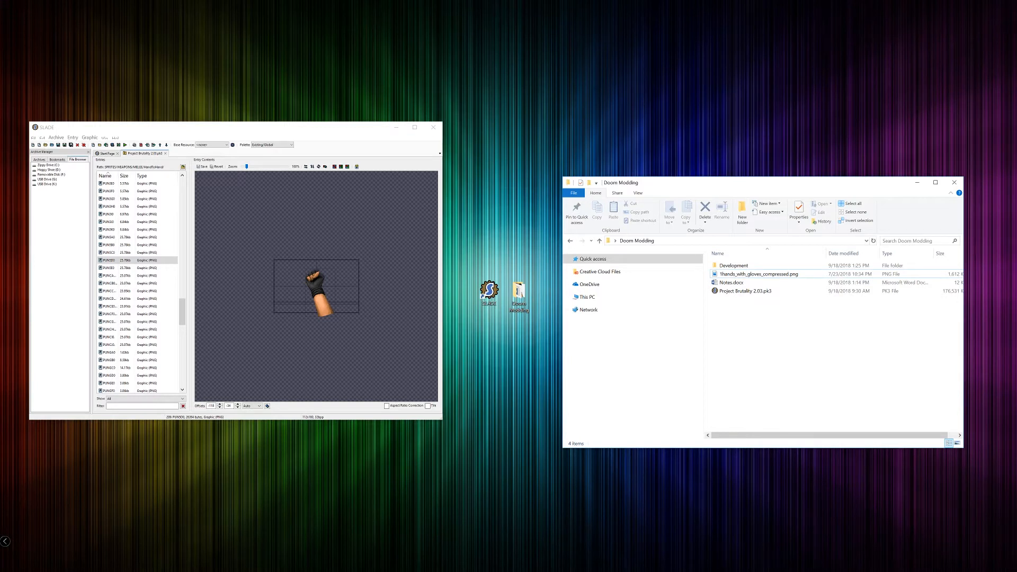
double_click(759, 274)
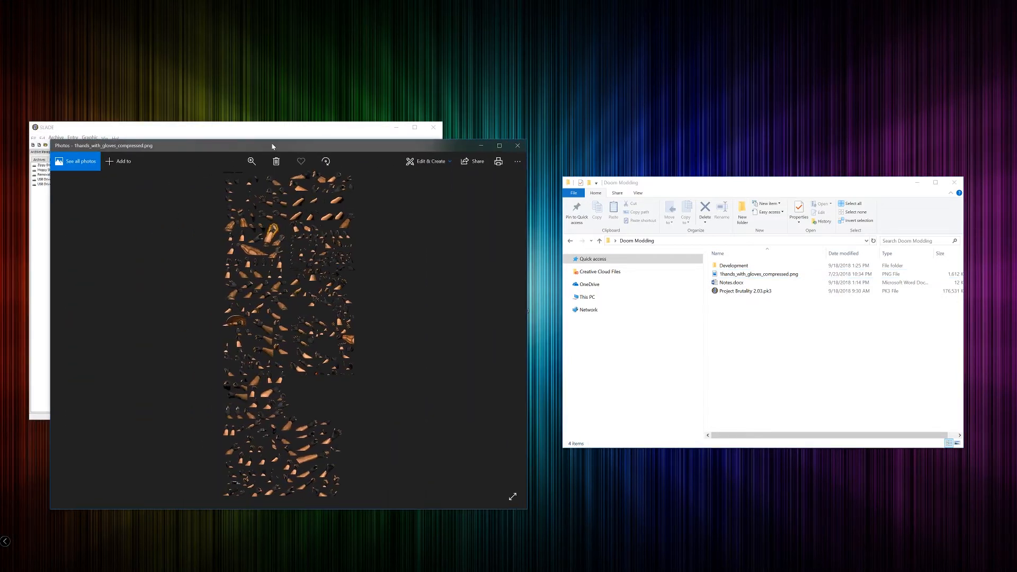